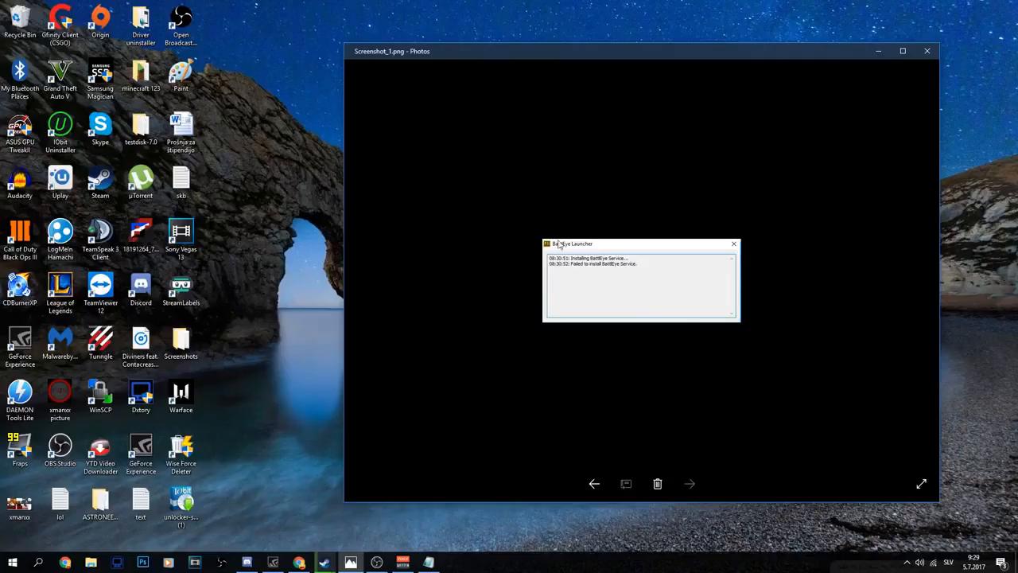
{"action": "mouse_move", "coordinate": [577, 272]}
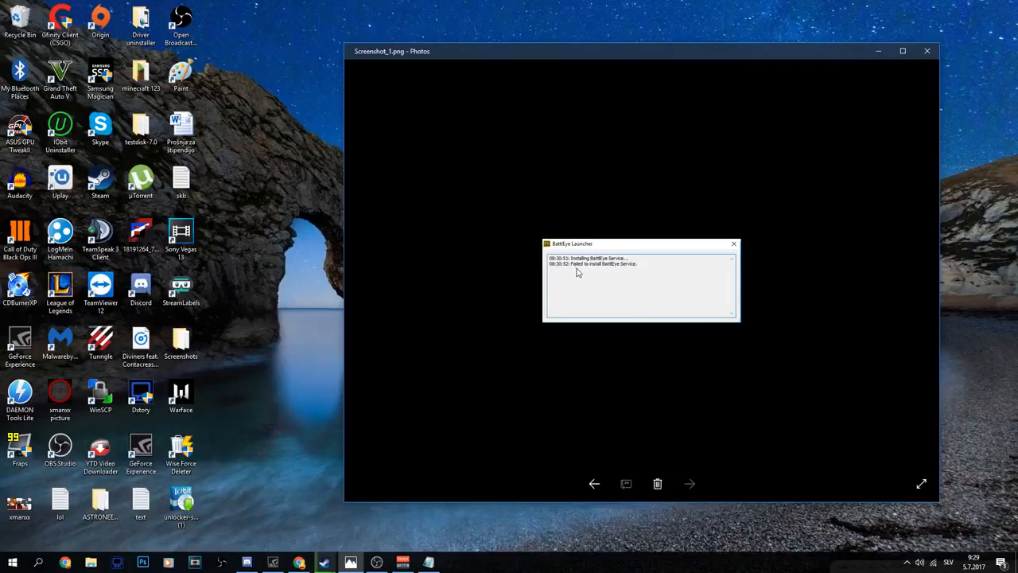
{"action": "mouse_move", "coordinate": [630, 268]}
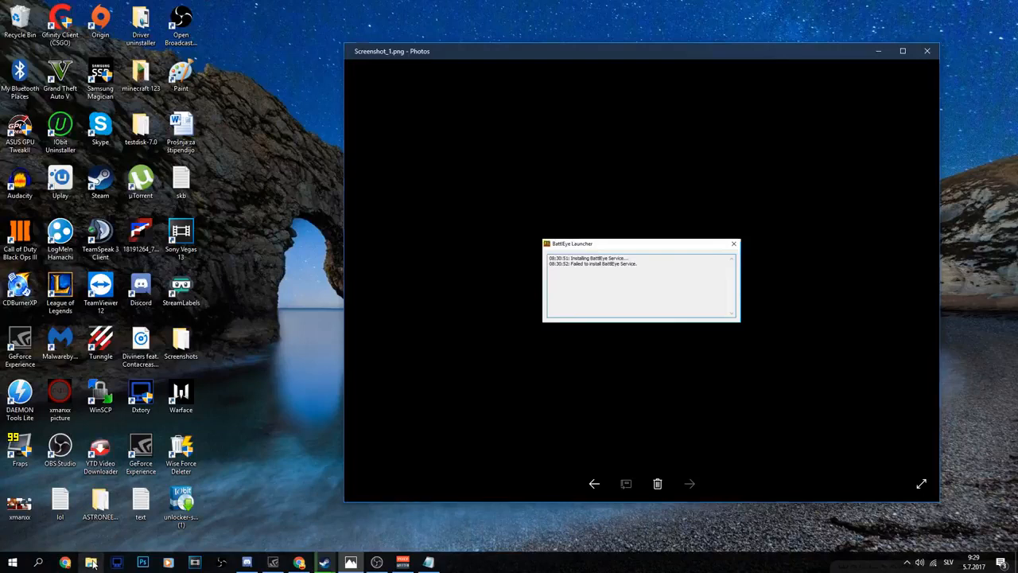
- Browse This PC > SAMSUNG SSD (C:) > Program Files (x86) > Common Files and select the BattlEye folder
{"action": "left_click", "coordinate": [91, 563]}
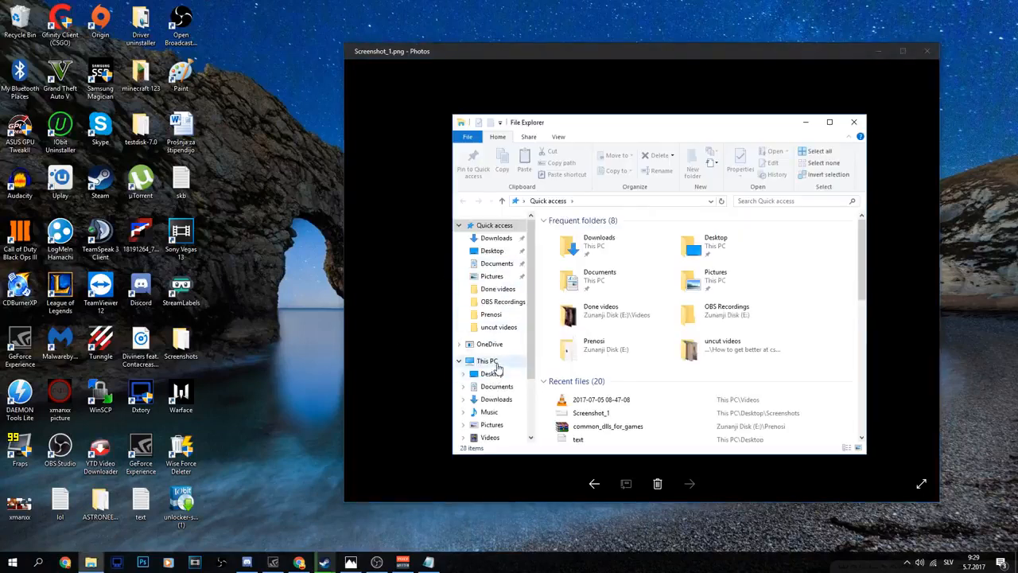
{"action": "left_click", "coordinate": [486, 359]}
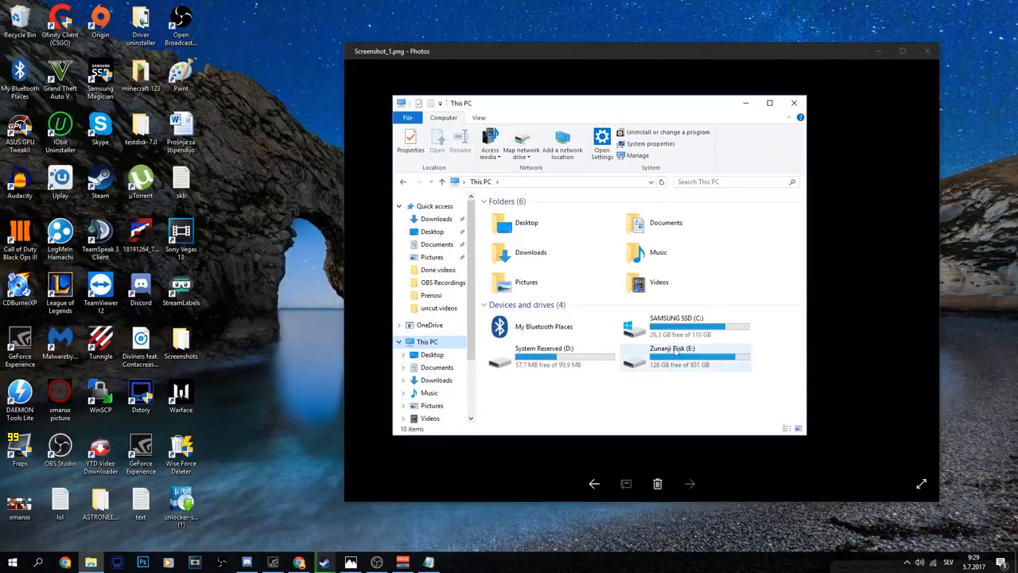
{"action": "double_click", "coordinate": [676, 326]}
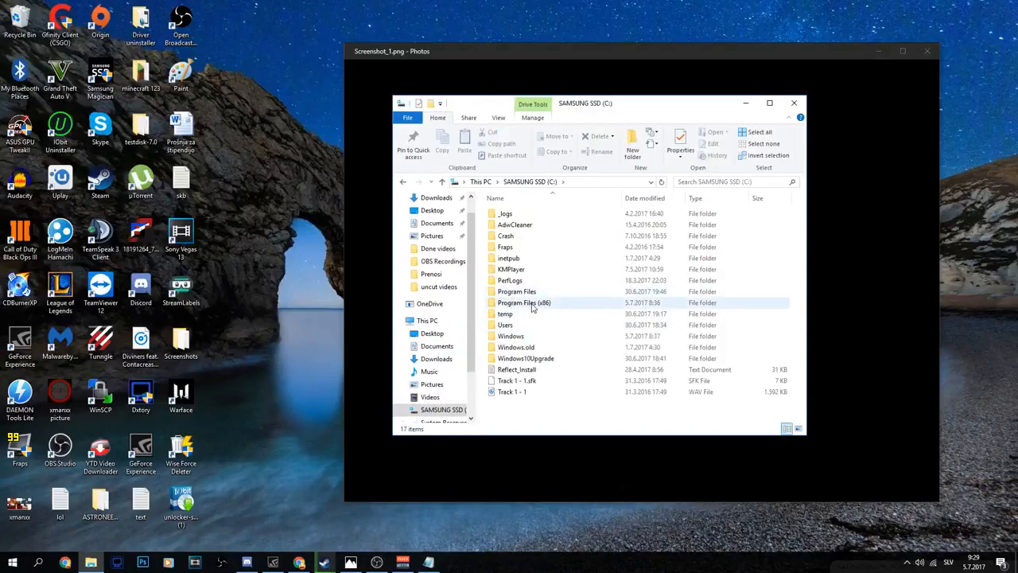
{"action": "double_click", "coordinate": [523, 302]}
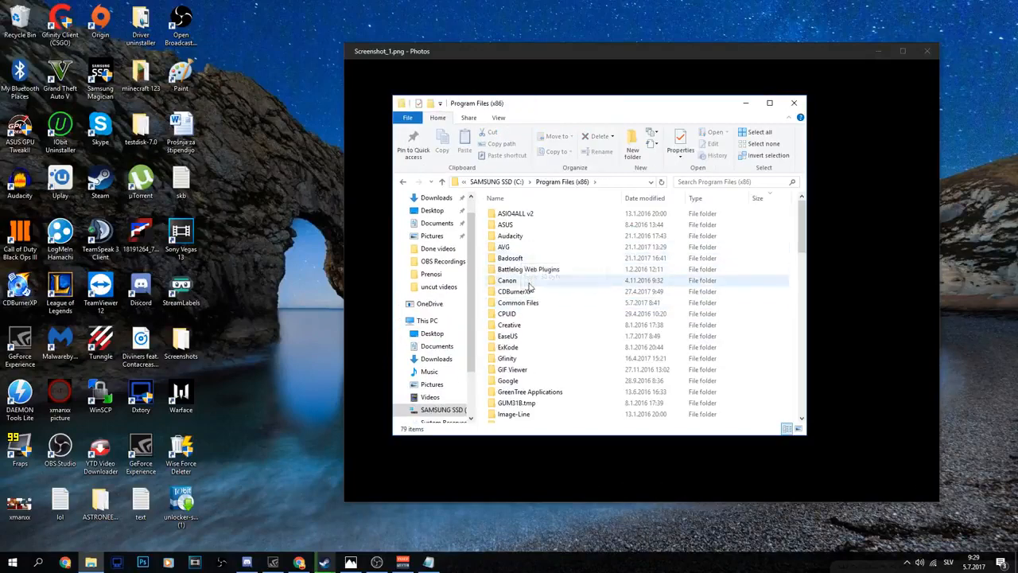
{"action": "double_click", "coordinate": [519, 302]}
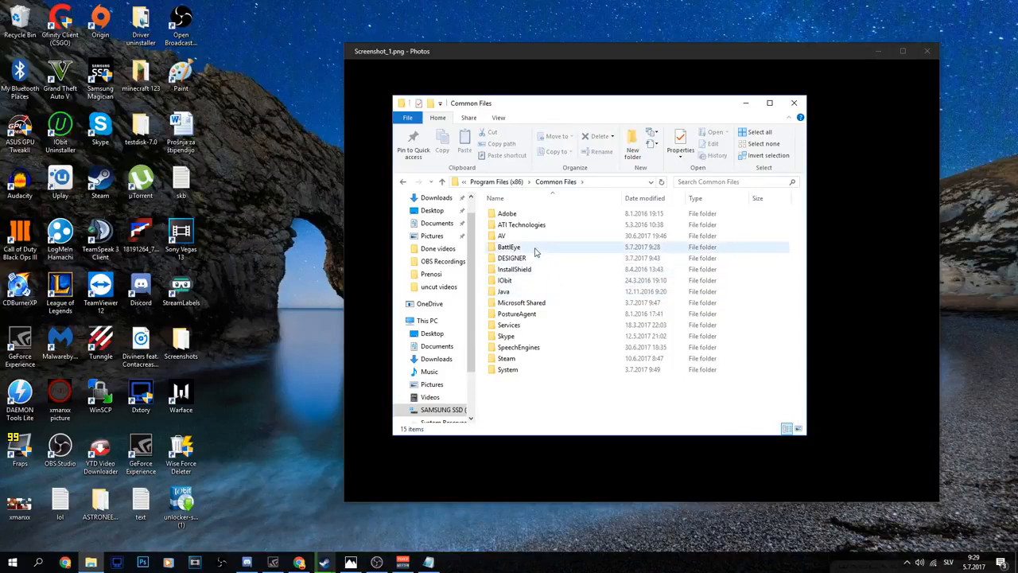
{"action": "left_click", "coordinate": [509, 247]}
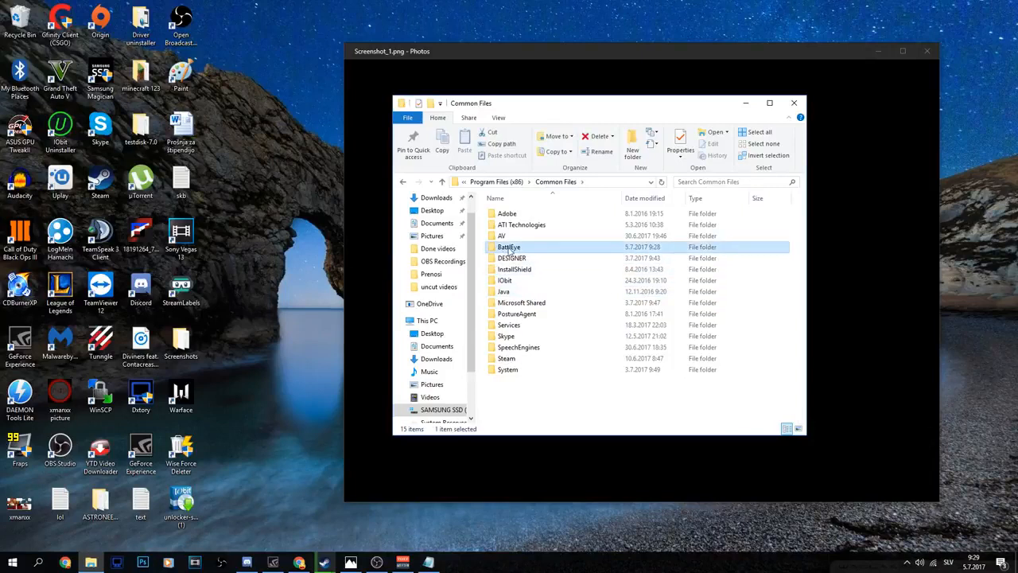
{"action": "mouse_move", "coordinate": [509, 246]}
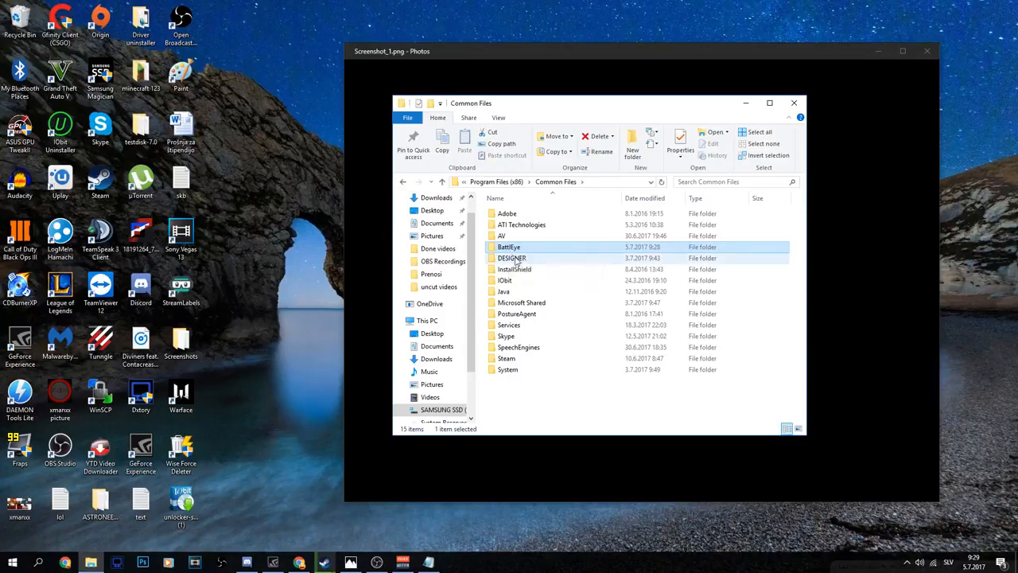
{"action": "left_click", "coordinate": [509, 246]}
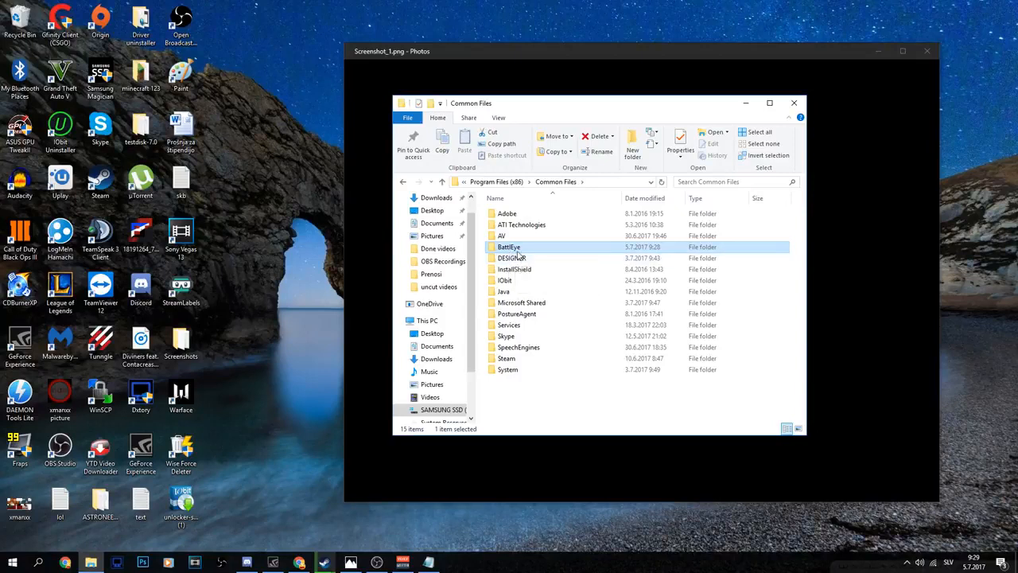
{"action": "mouse_move", "coordinate": [512, 248]}
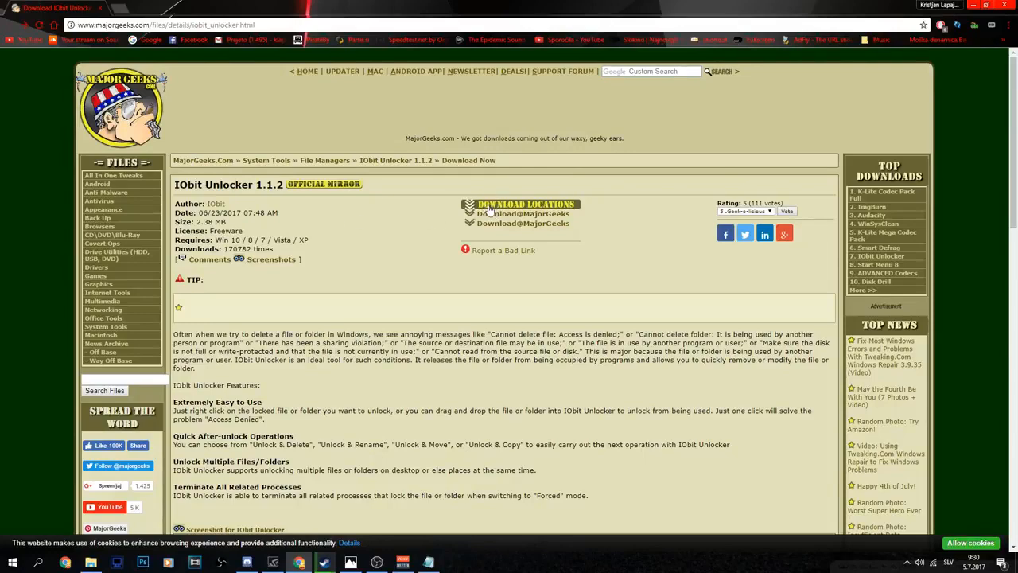
- Download the IObit Unlocker 1.1.2 installer from a MajorGeeks download location link
{"action": "left_click", "coordinate": [524, 223]}
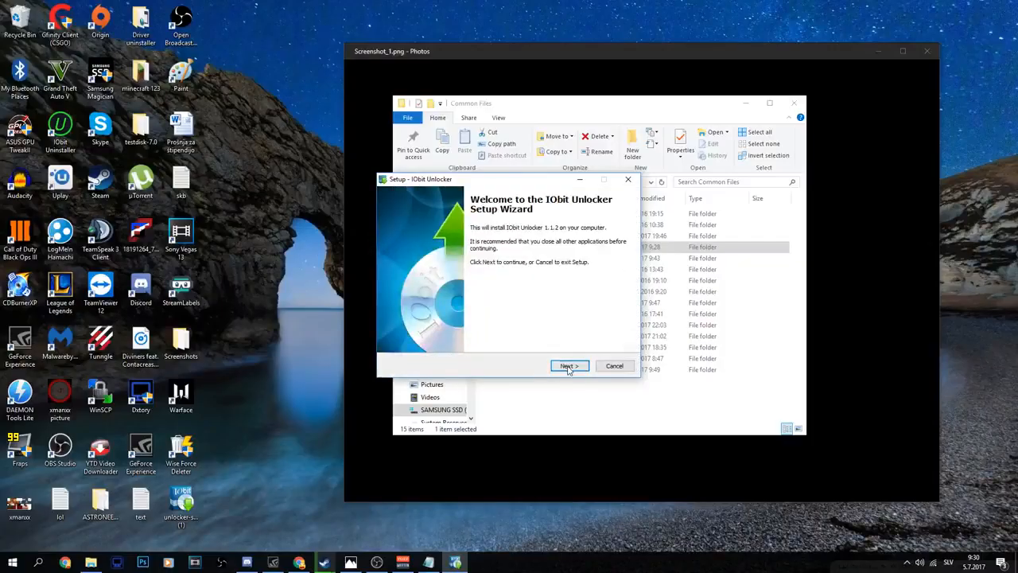
- Install IObit Unlocker with the desktop icon and bookmark options unchecked, then finish with launch enabled
{"action": "left_click", "coordinate": [568, 366]}
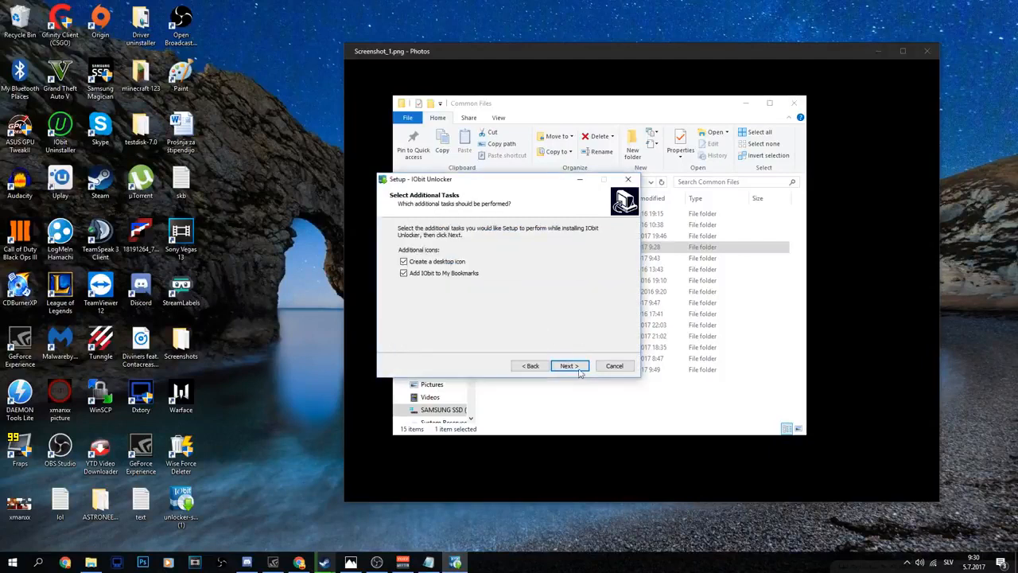
{"action": "left_click", "coordinate": [404, 274]}
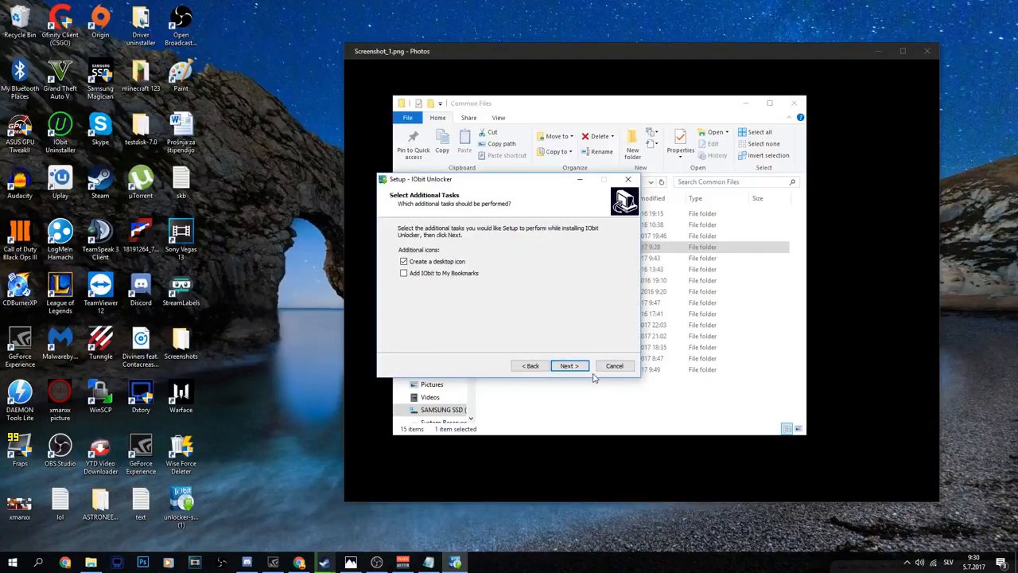
{"action": "left_click", "coordinate": [568, 364]}
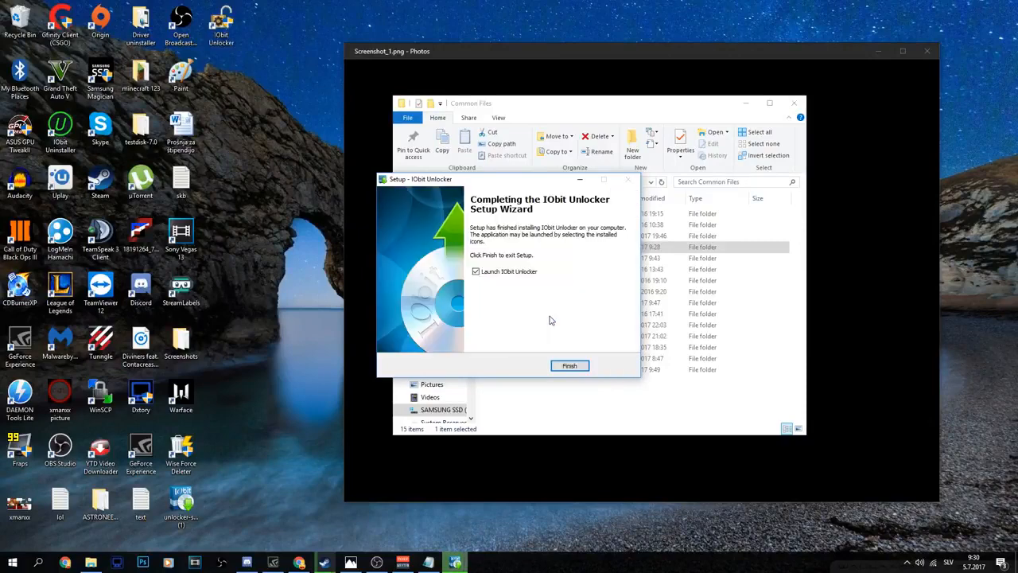
{"action": "left_click", "coordinate": [569, 364]}
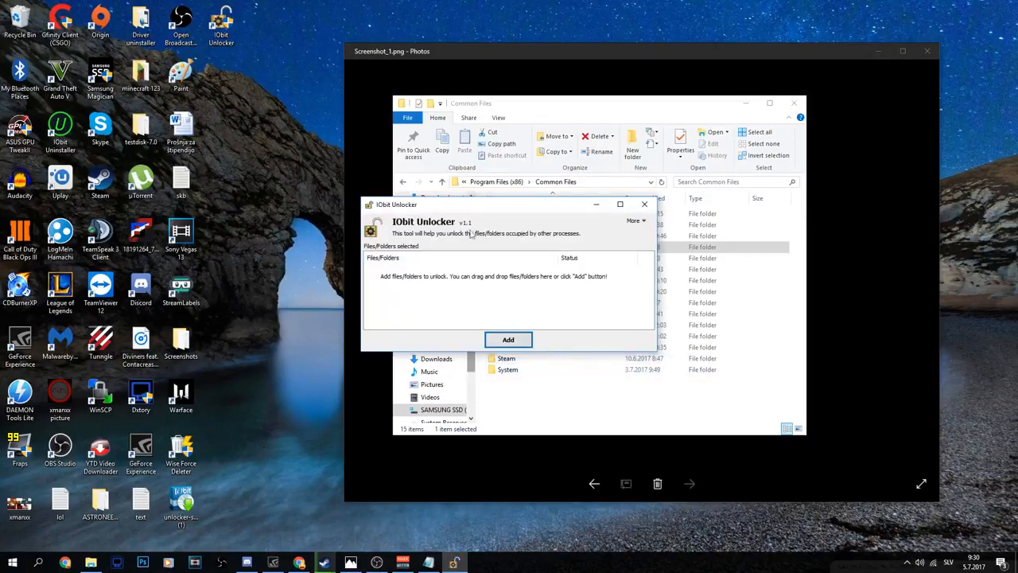
- Add Program Files (x86) > Common Files > BattlEye to IObit Unlocker's list of folders to unlock
{"action": "left_click", "coordinate": [509, 341]}
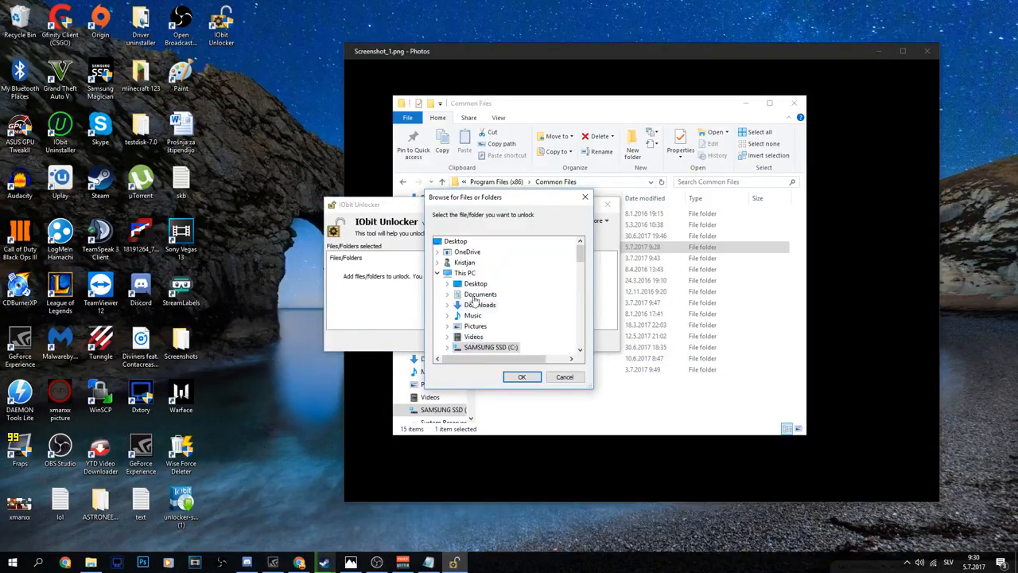
{"action": "left_click", "coordinate": [458, 347]}
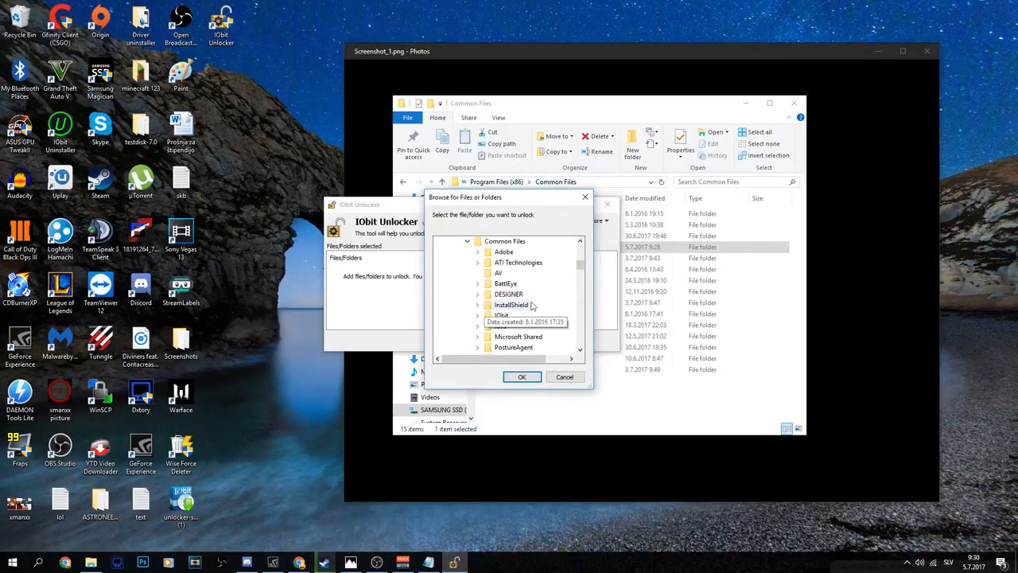
{"action": "left_click", "coordinate": [477, 283]}
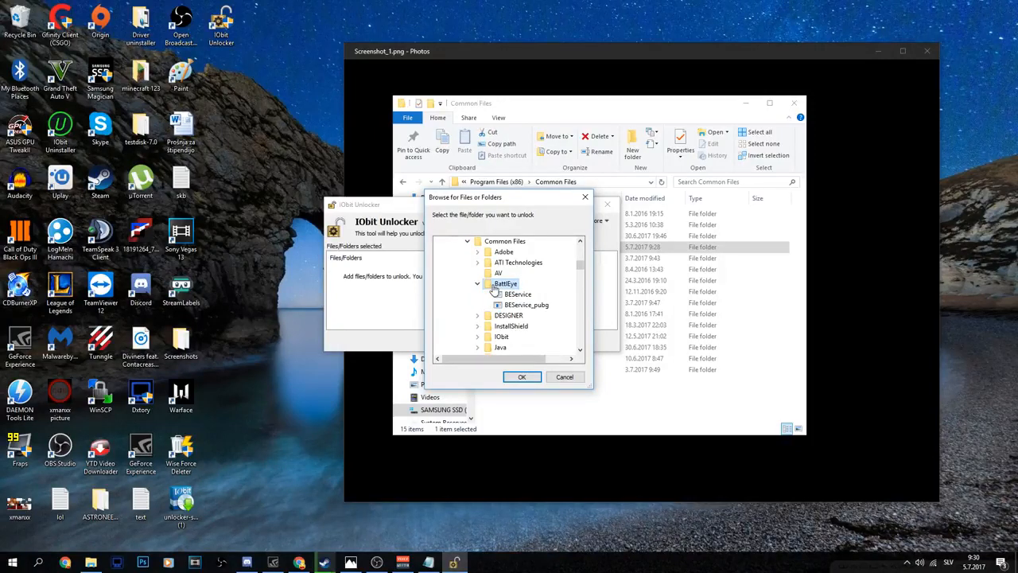
{"action": "left_click", "coordinate": [522, 375]}
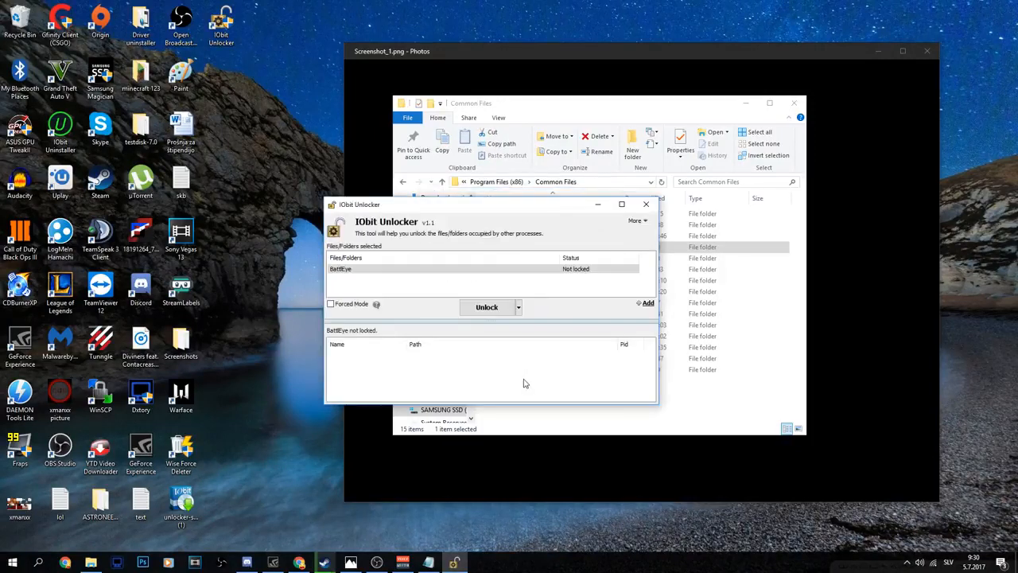
{"action": "left_click", "coordinate": [357, 268]}
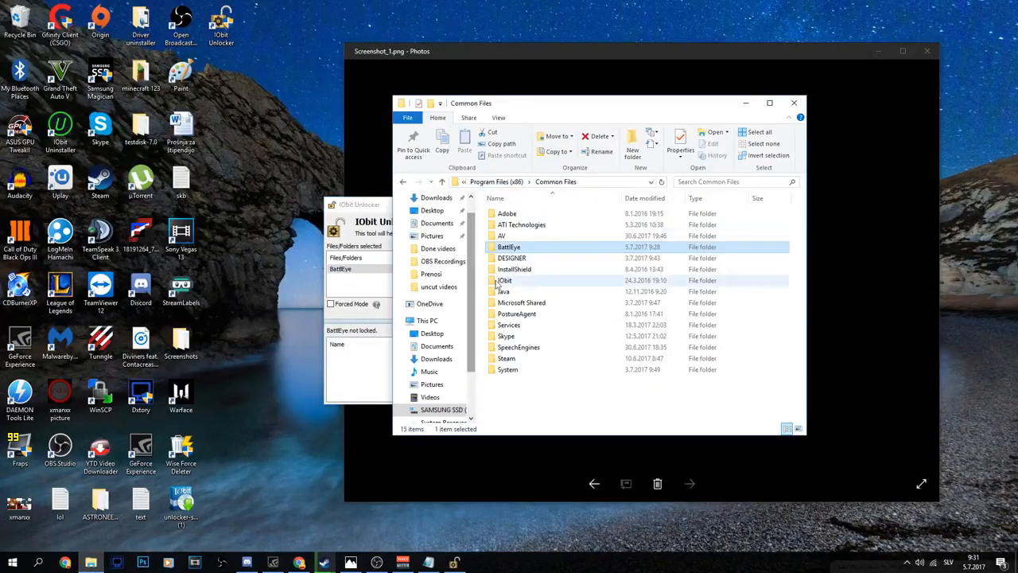
- Run Unlock & Delete on the BattlEye folder and confirm the permanent deletion
{"action": "left_click", "coordinate": [518, 307]}
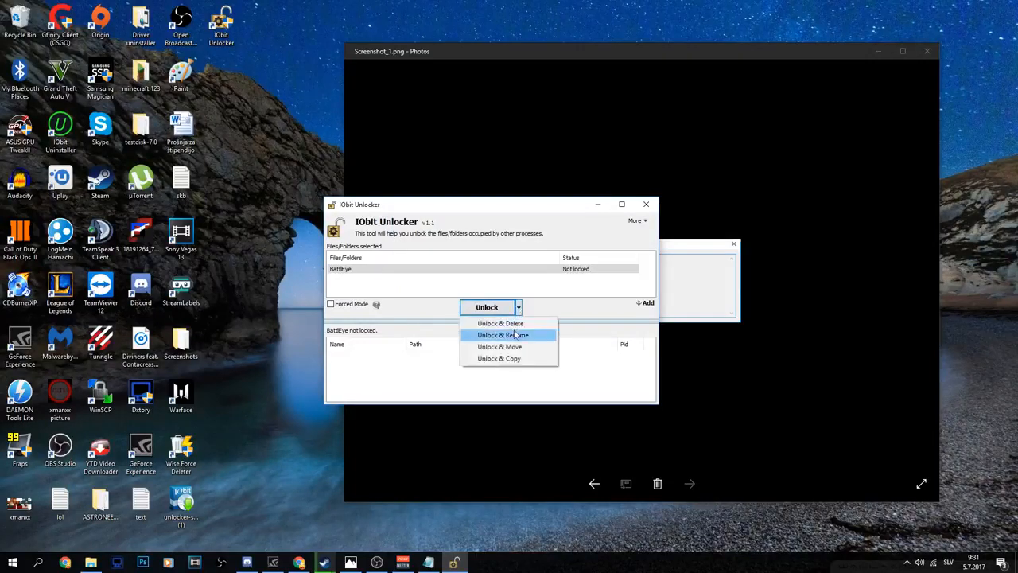
{"action": "left_click", "coordinate": [499, 323]}
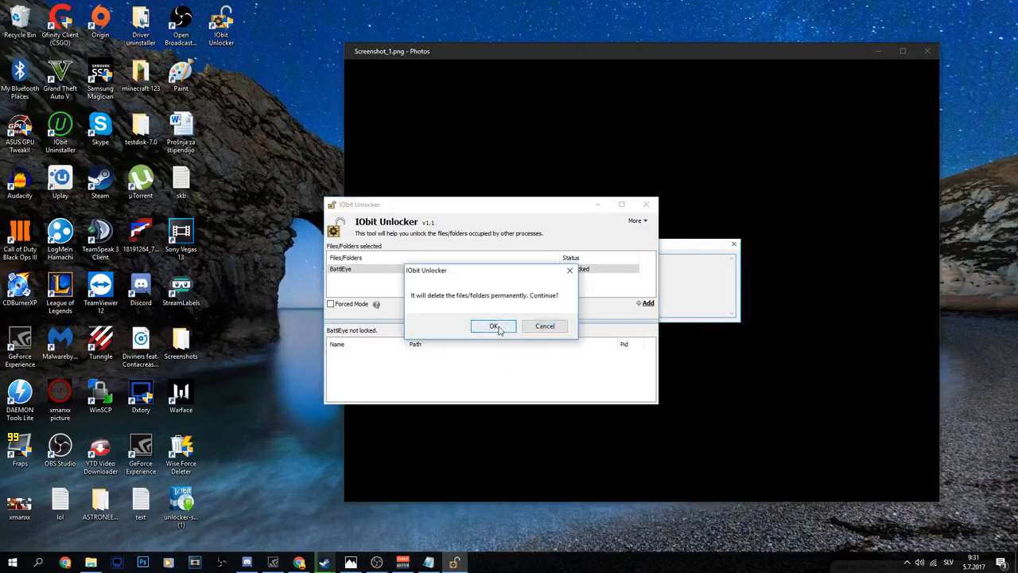
{"action": "left_click", "coordinate": [493, 326]}
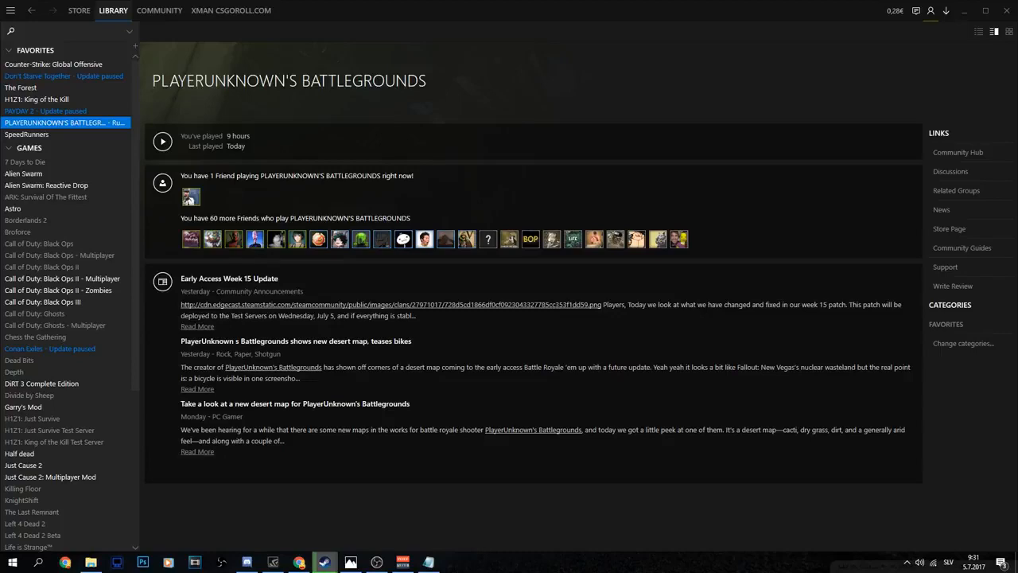
{"action": "mouse_move", "coordinate": [455, 324]}
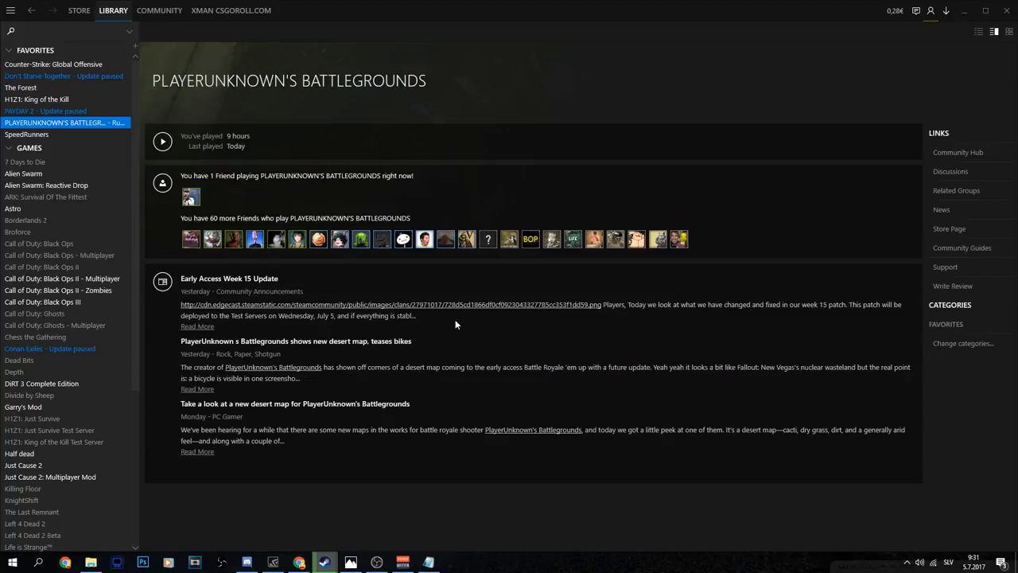
- Start PLAYERUNKNOWN'S BATTLEGROUNDS with Play from its Steam library page
{"action": "left_click", "coordinate": [162, 142]}
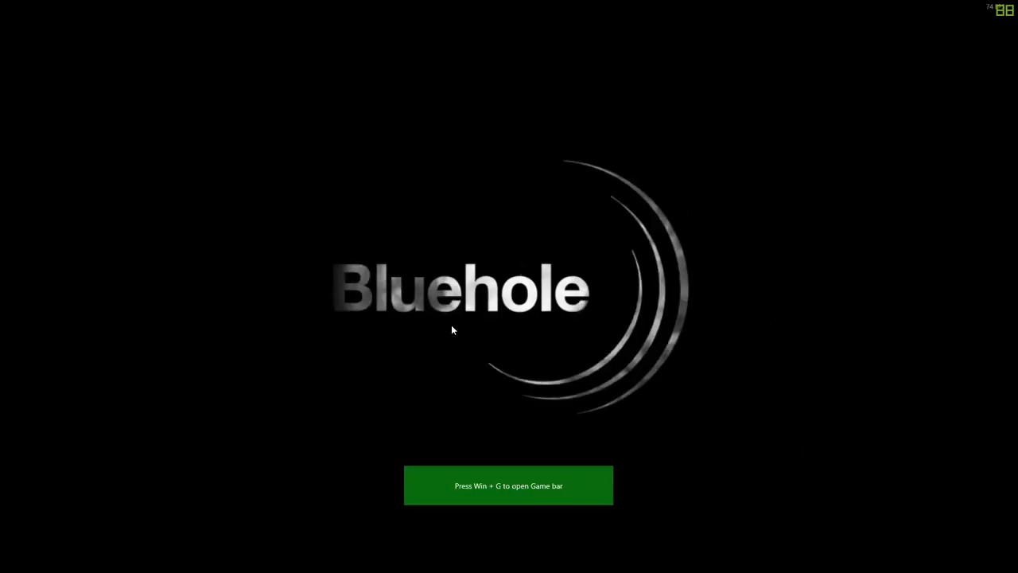